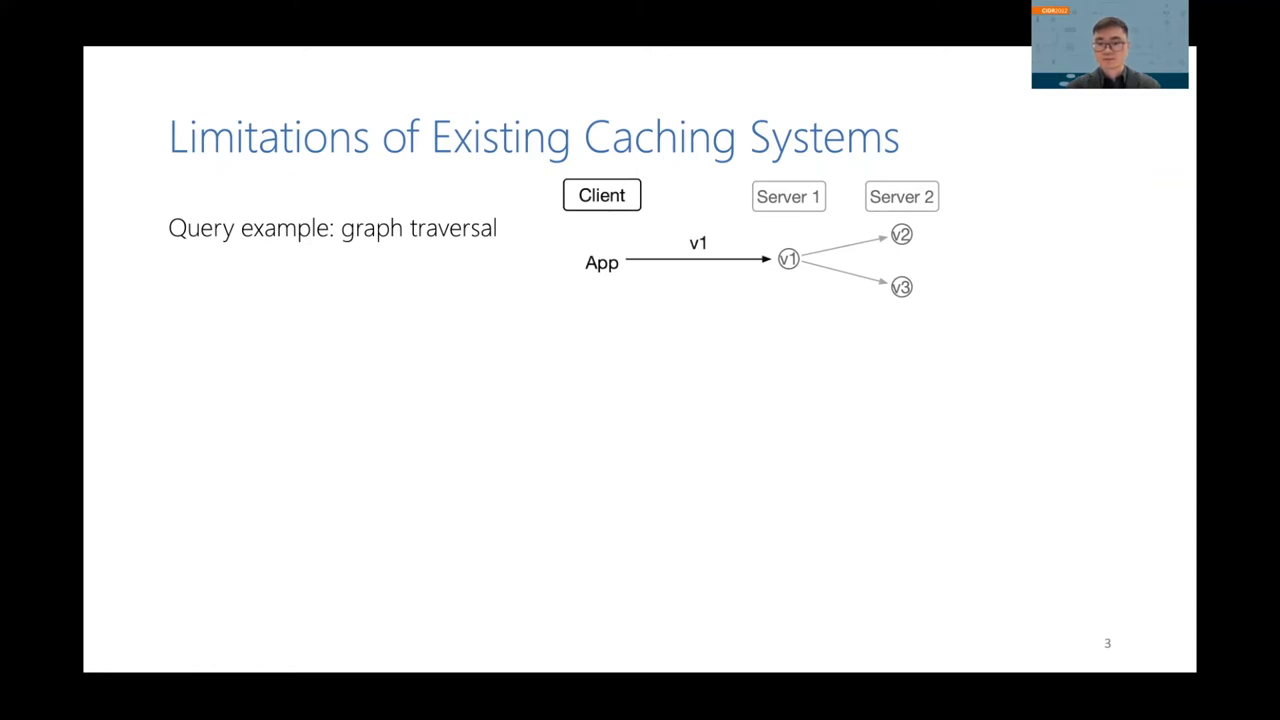
Reveal the remaining limitations bullets through to the network-bottleneck conclusion
key(Right)
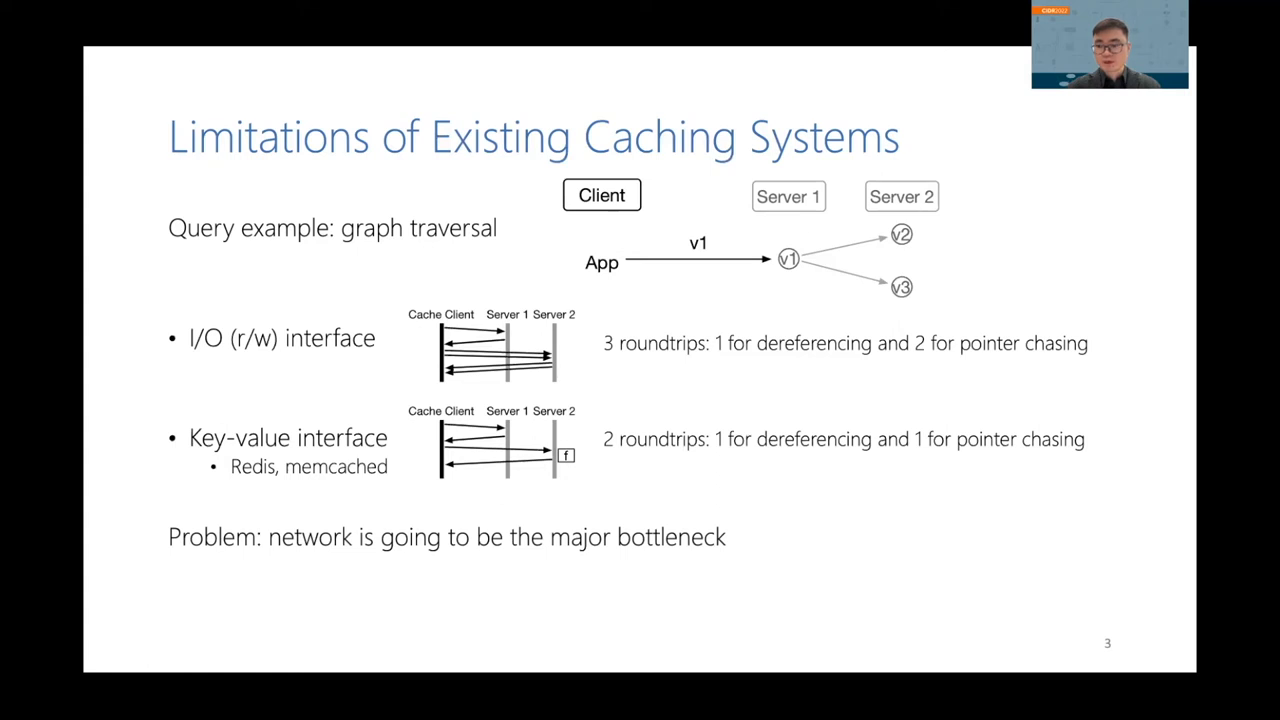
Advance through the CompuCache Approach slide to the outline highlighting CC Design
key(Right)
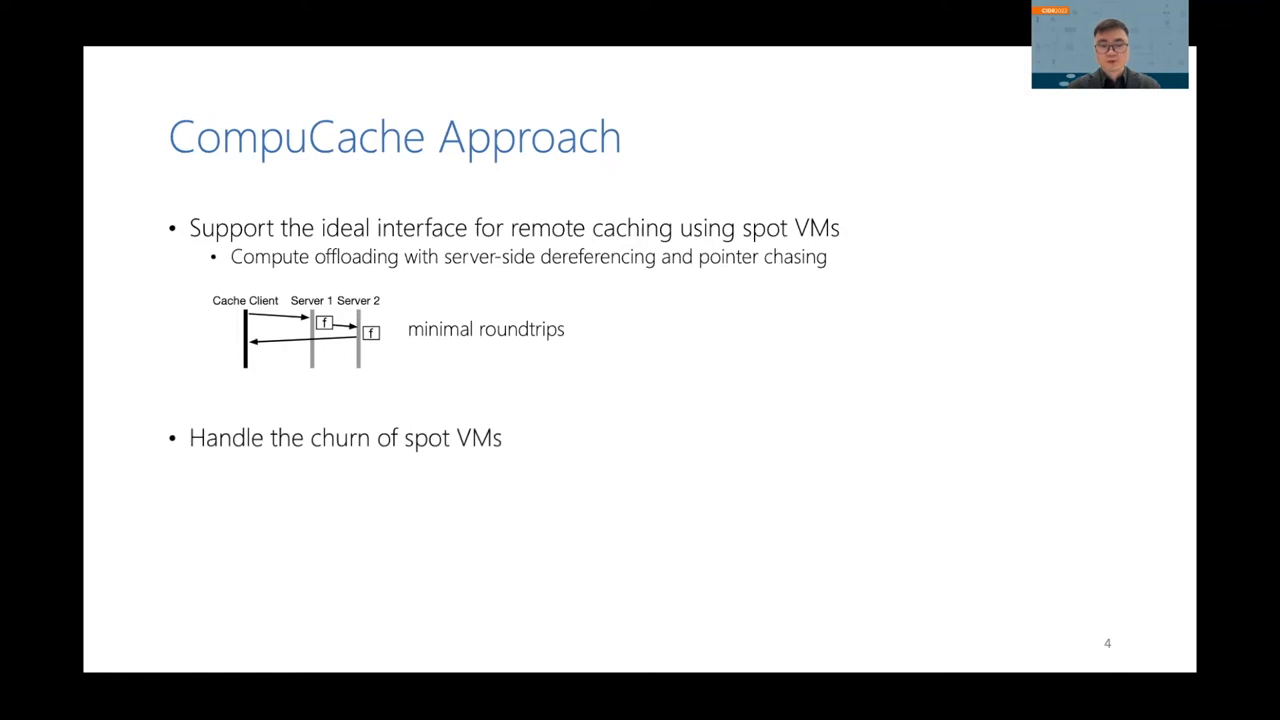
key(Right)
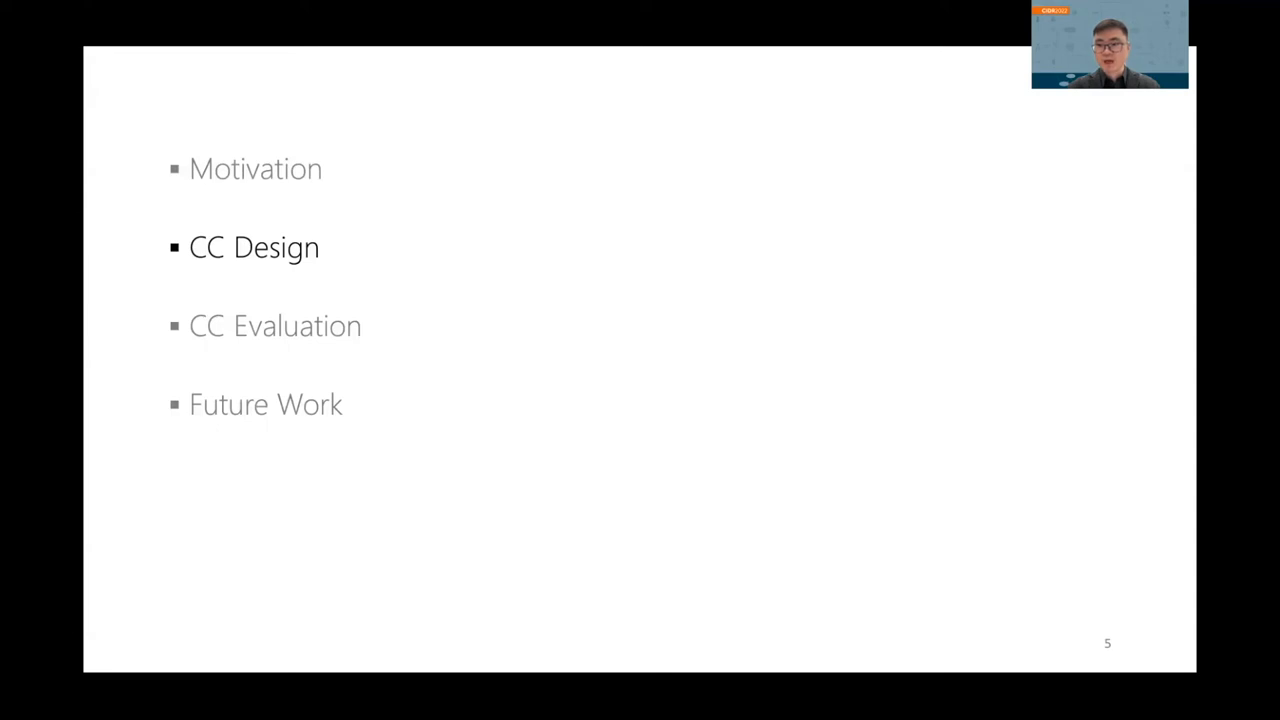
Advance to slide 6, CompuCache Overview, with its first cloud diagram elements
key(Right)
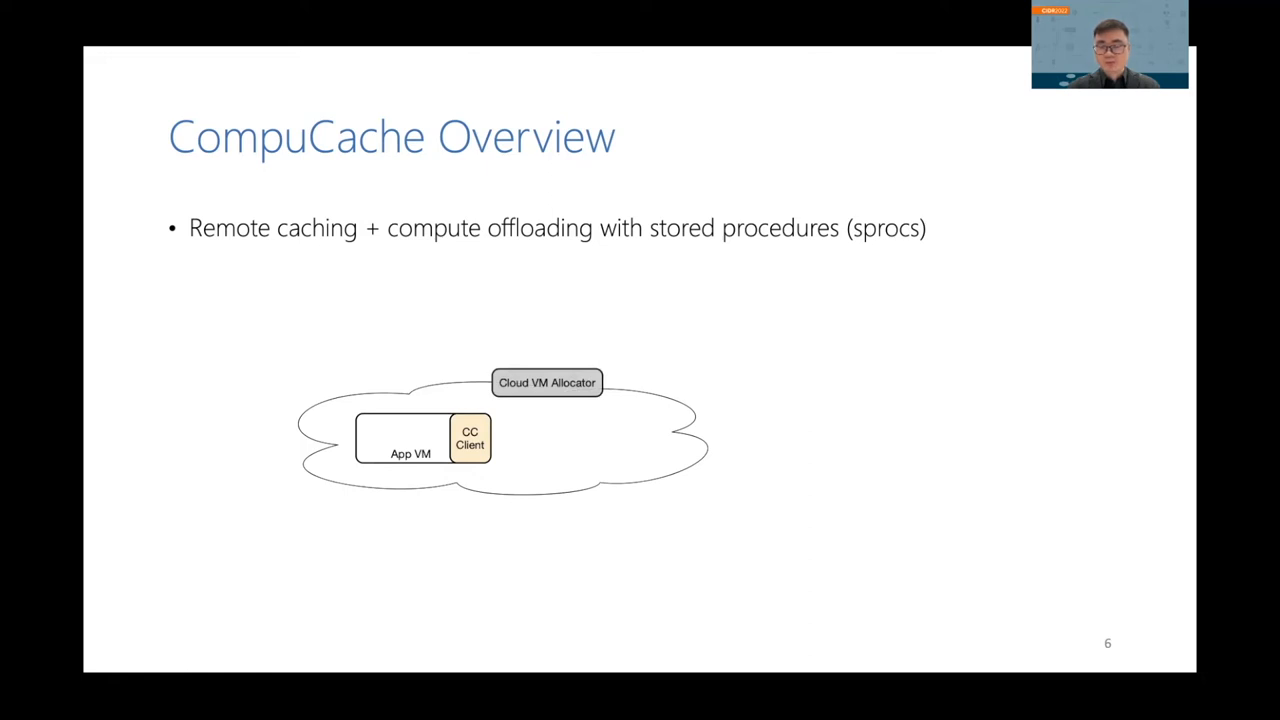
Finish the overview diagram with server VMs and cache regions, then reach Interface Design
key(right)
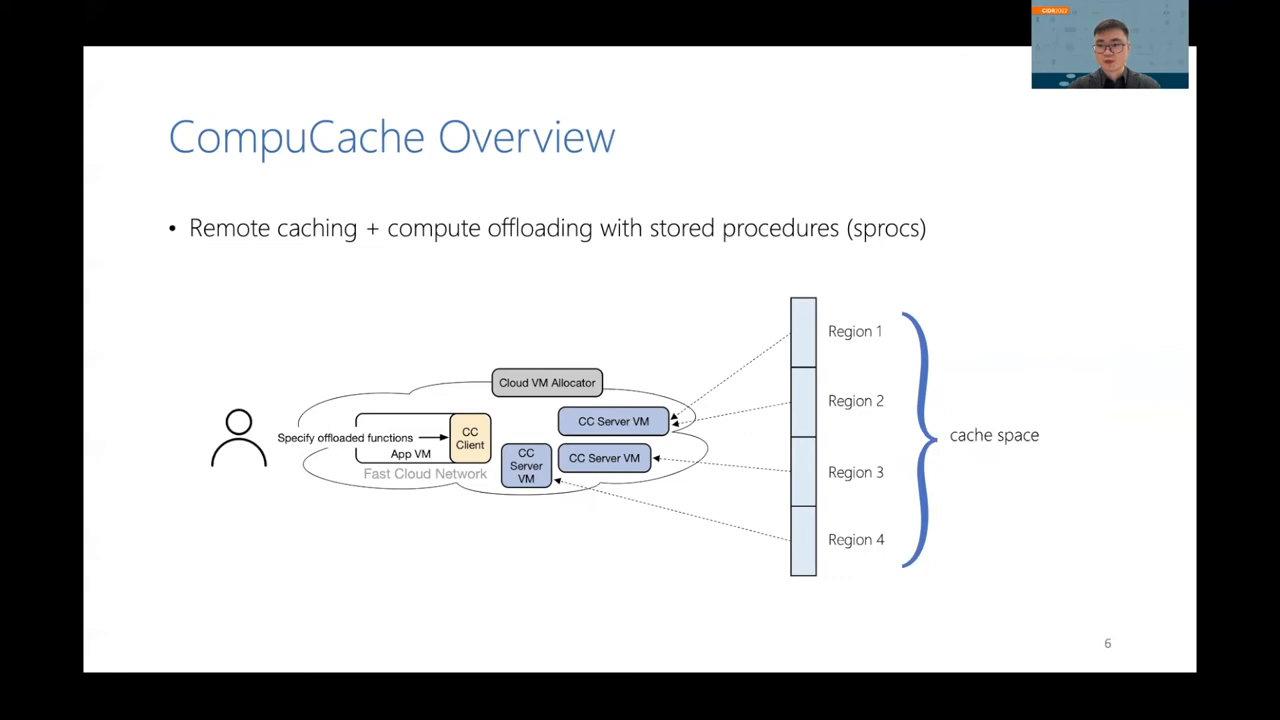
key(right)
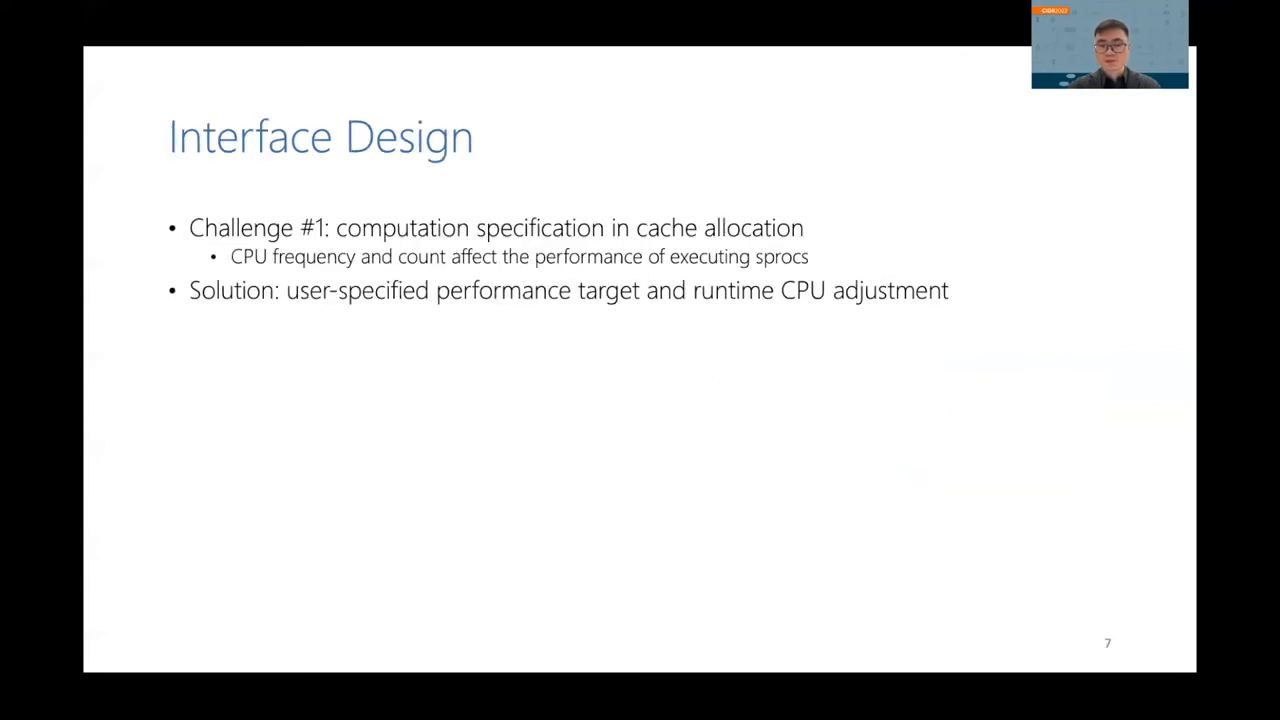
Step through the pointer-chasing and out-of-bounds interface challenges to reach Execution Design
key(Right)
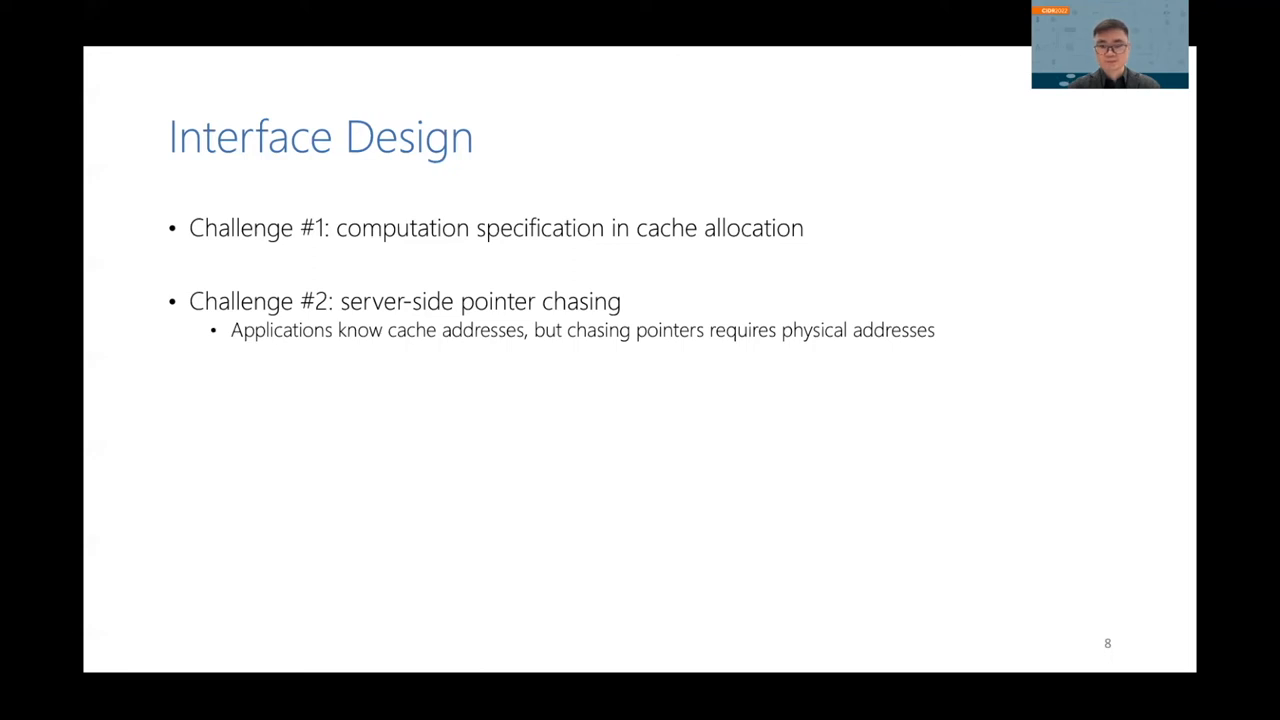
key(right)
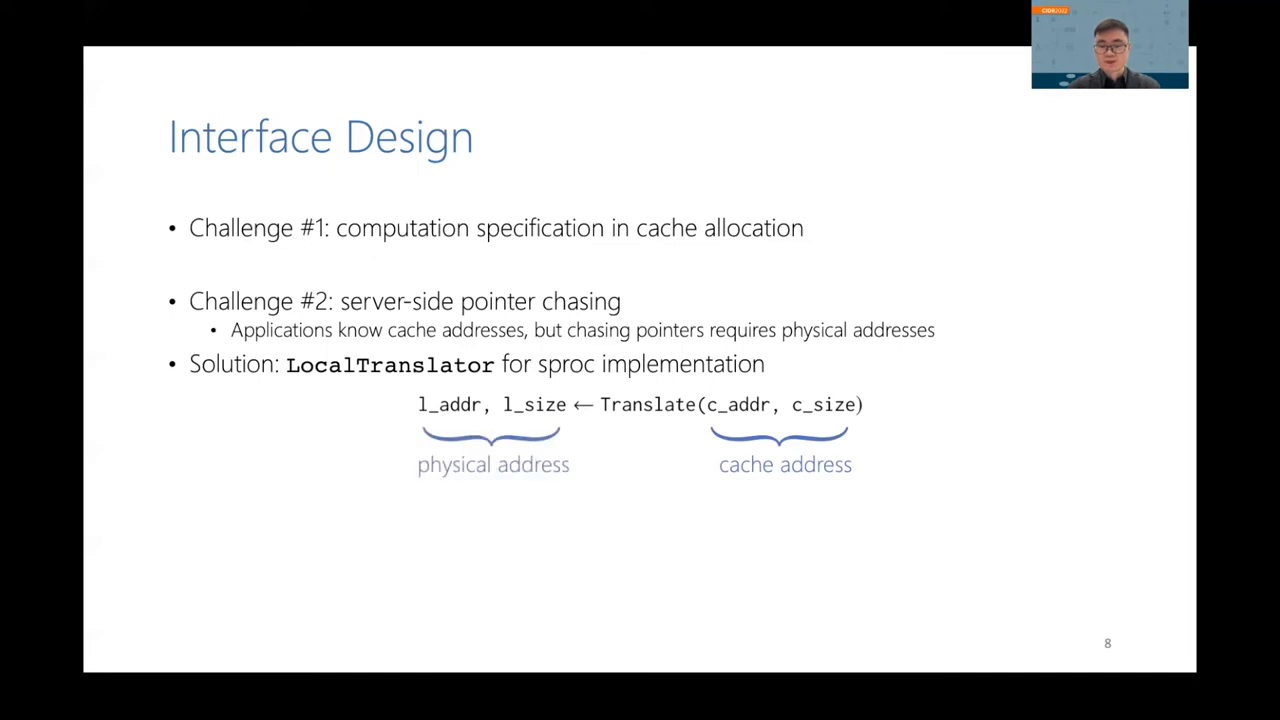
key(right)
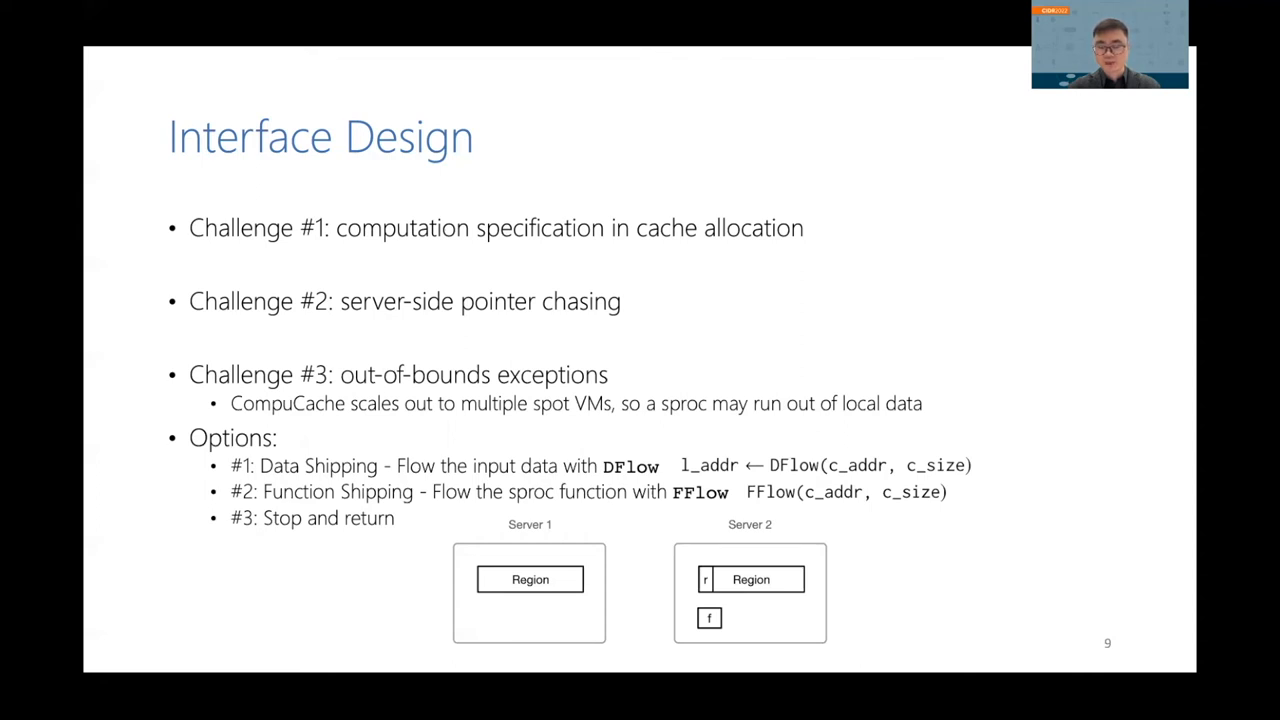
key(right)
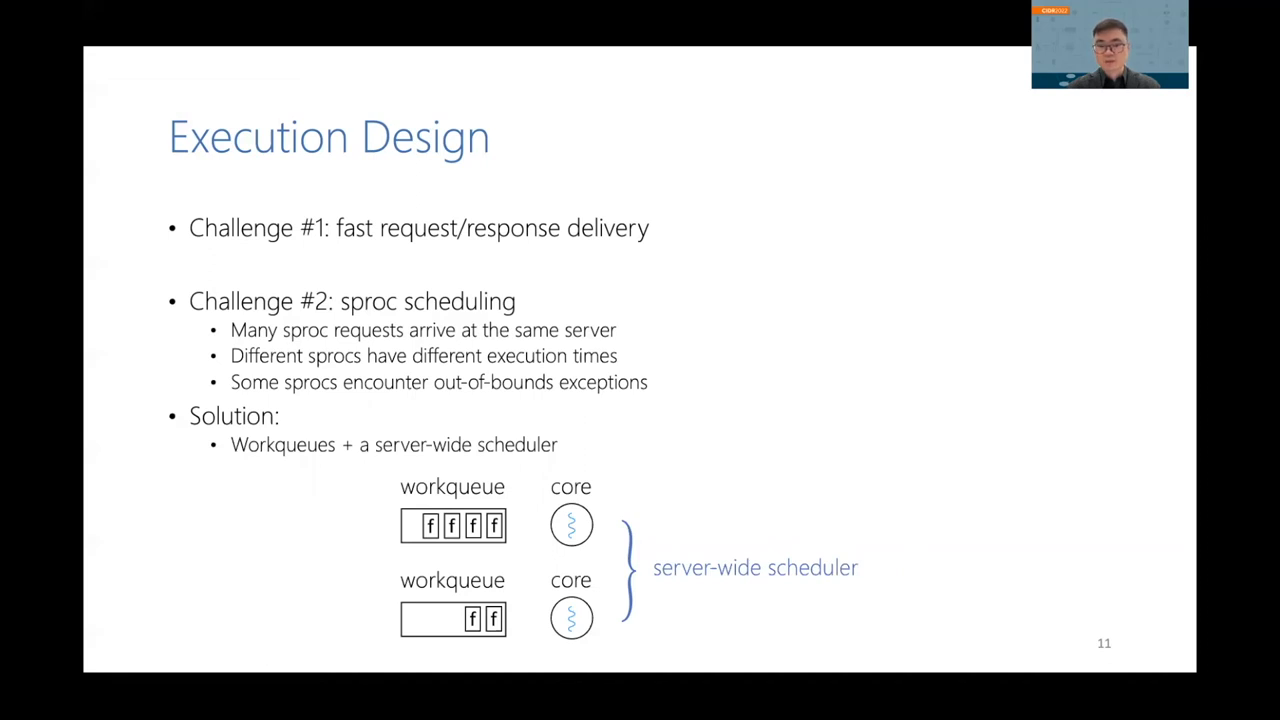
Advance past sproc scheduling to Execution Design challenge #3 on client-side mapping
key(right)
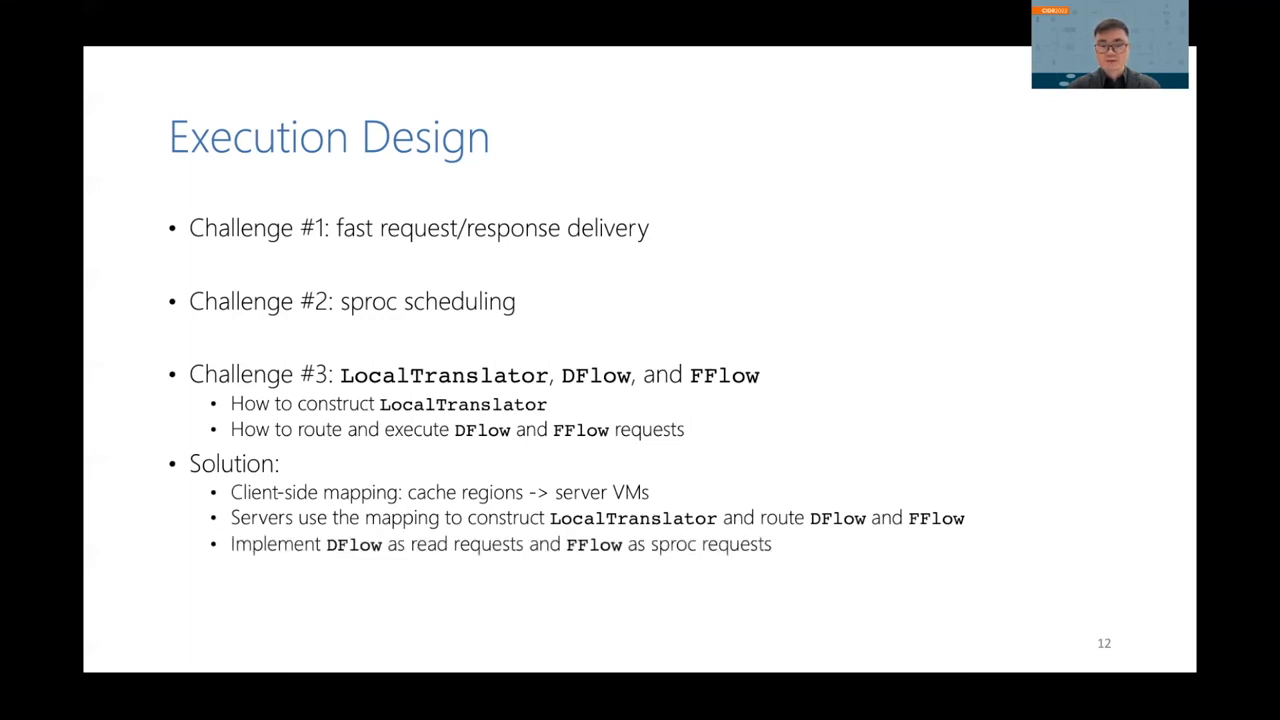
Move to Fault-tolerance Design on spot VM reclamation churn and step through its diagram
key(Right)
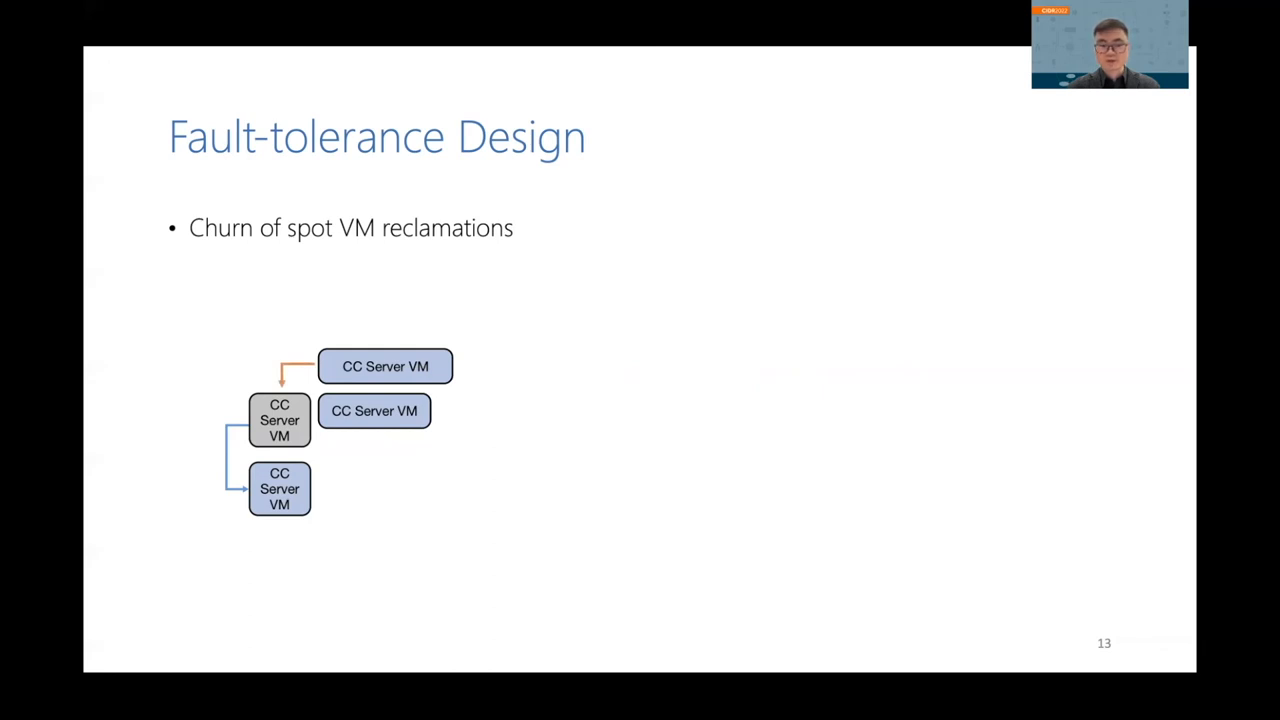
key(right)
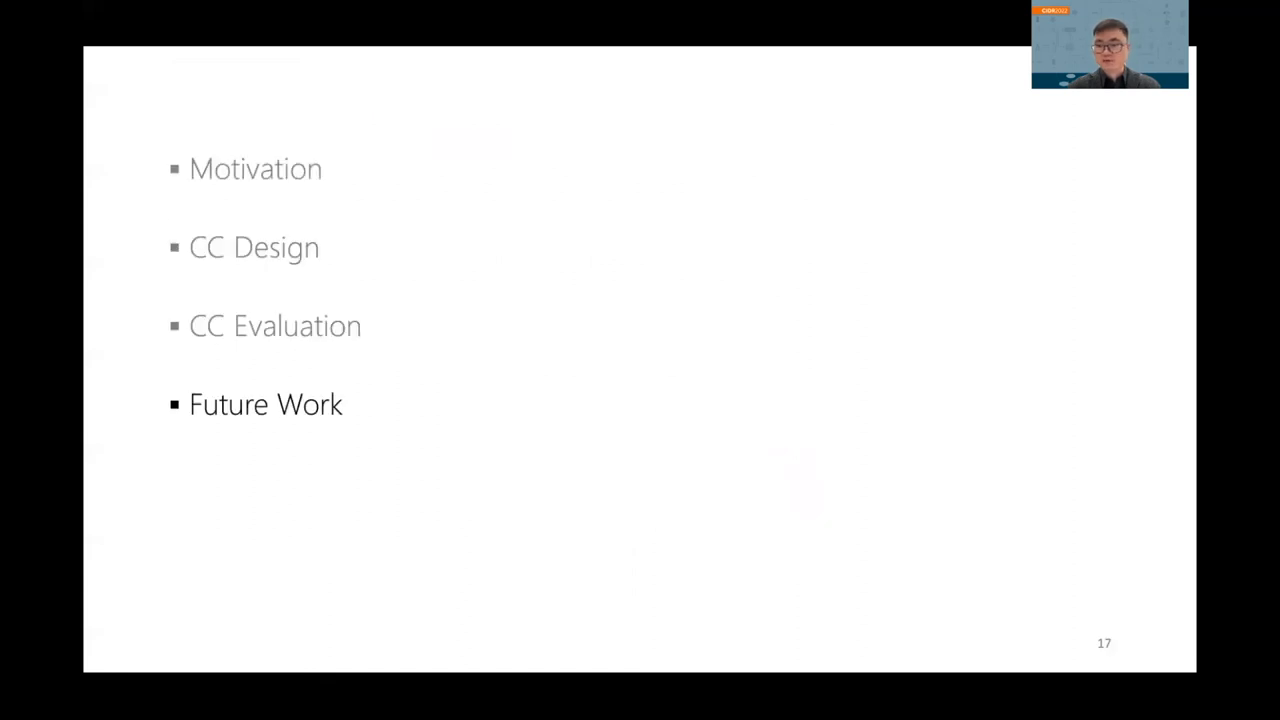
Go through the Future Work slide and arrive at slide 19, Summary
key(right)
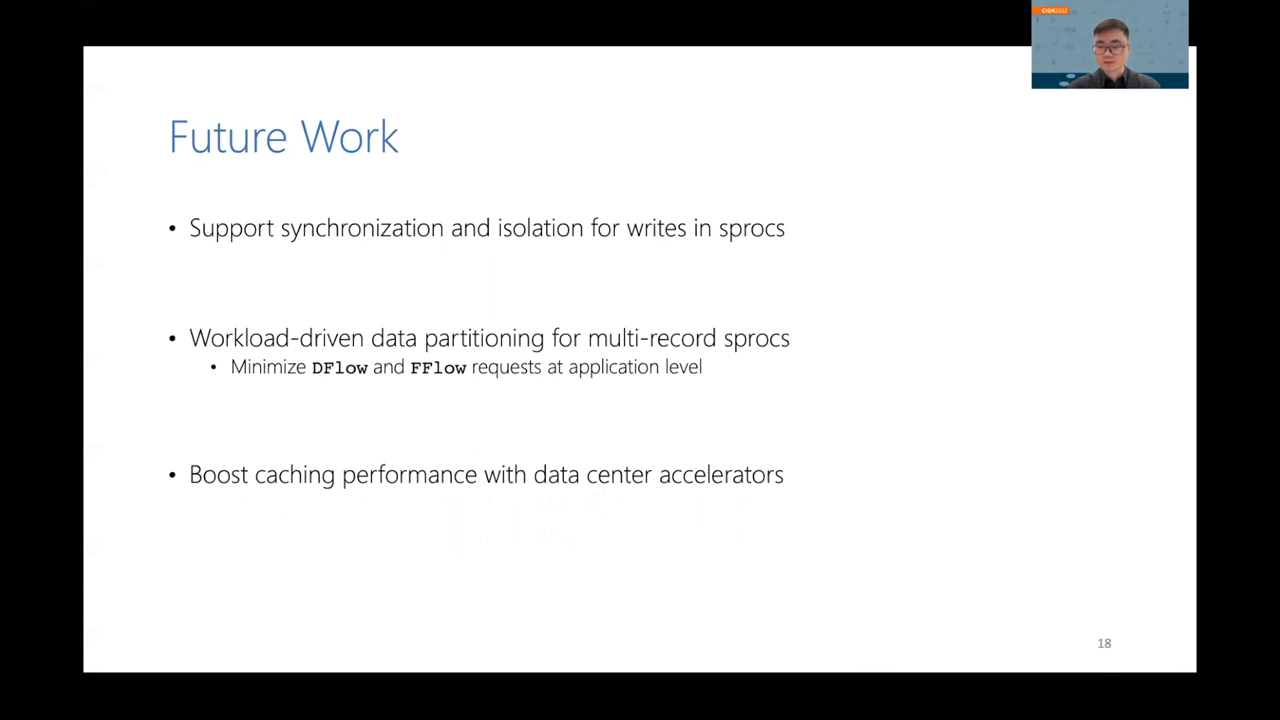
key(Right)
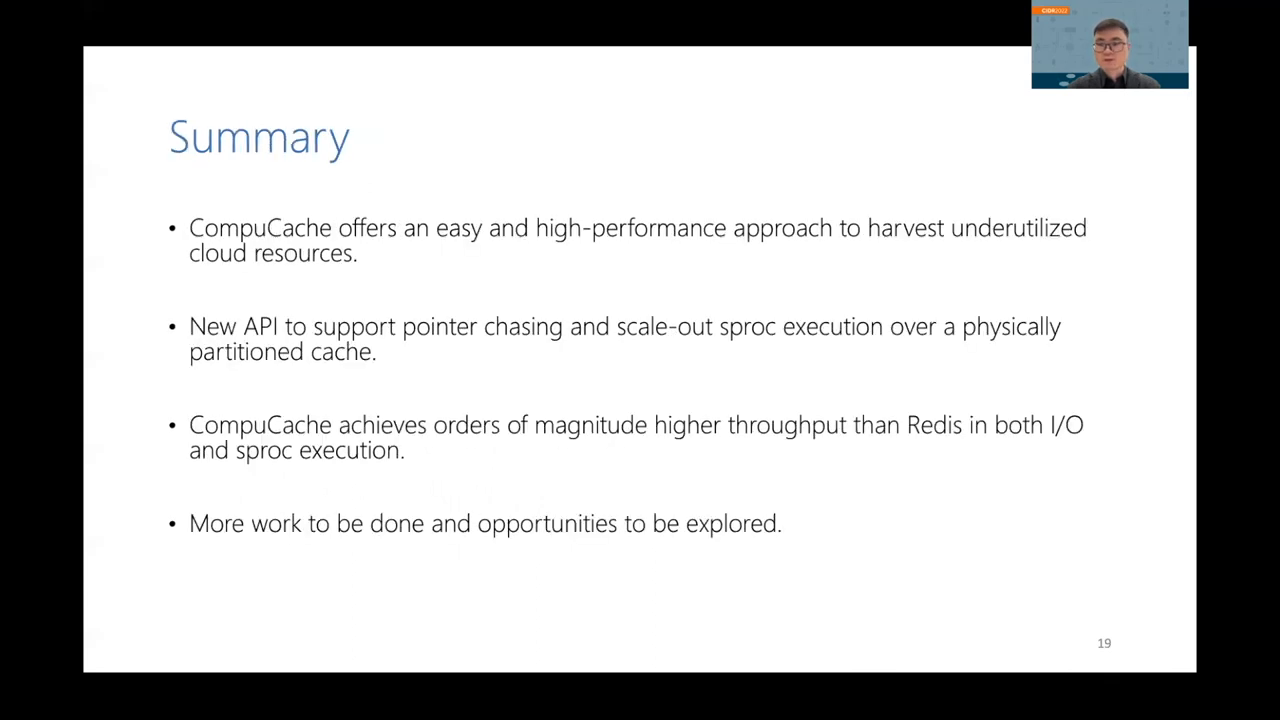